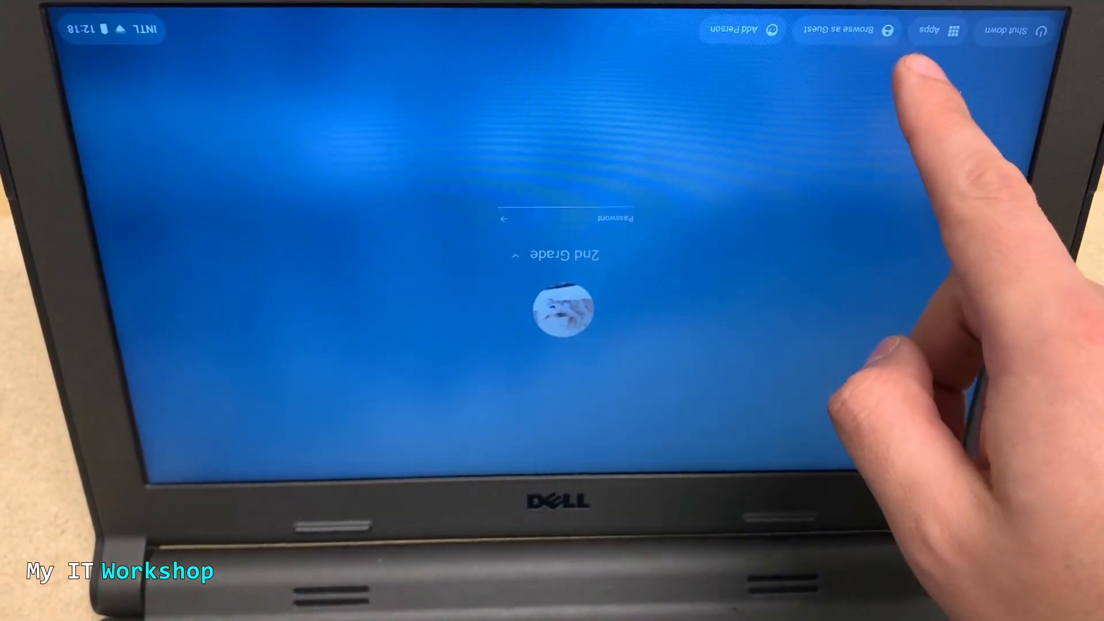
Sign in to the 2nd Grade account by entering its password on the upside-down login screen
type("••••")
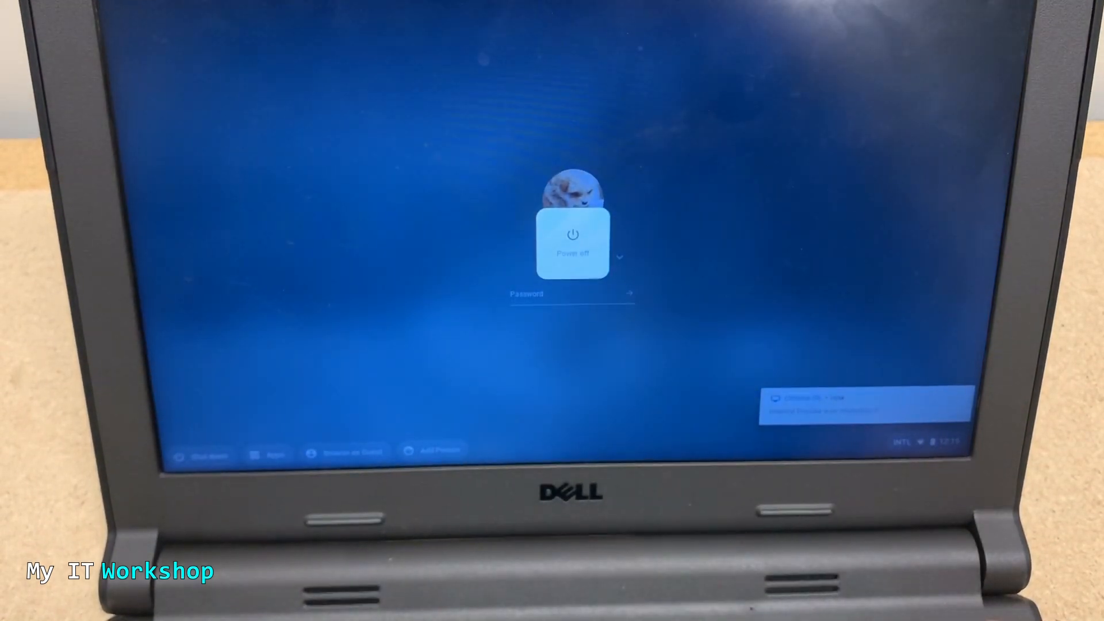
Power the Chromebook off from the login screen and confirm rotating the screen after reboot
left_click(572, 244)
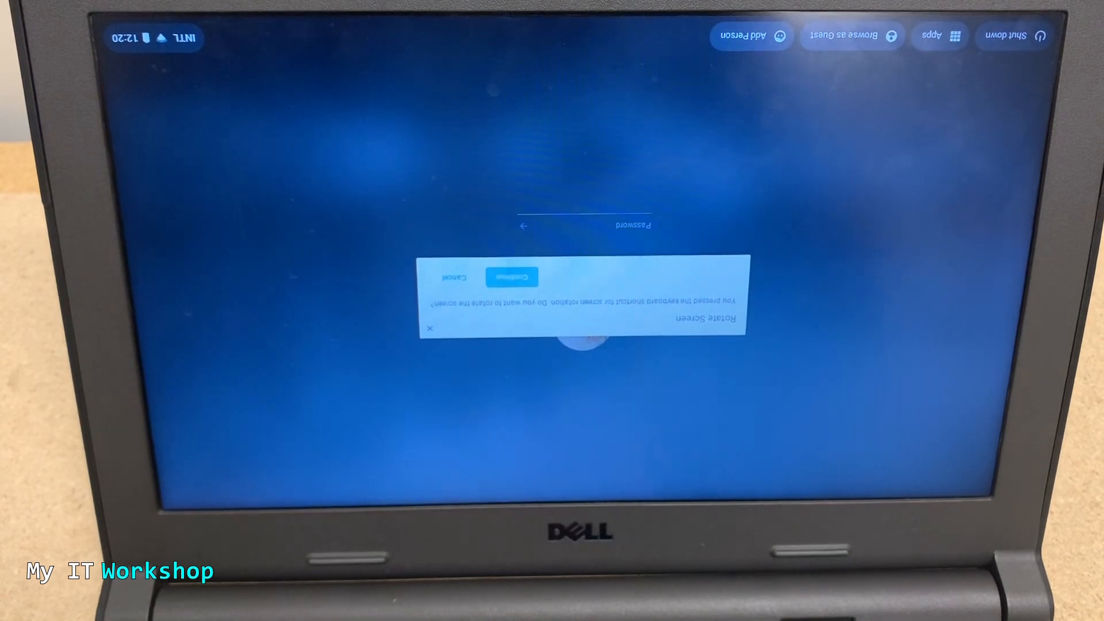
left_click(510, 276)
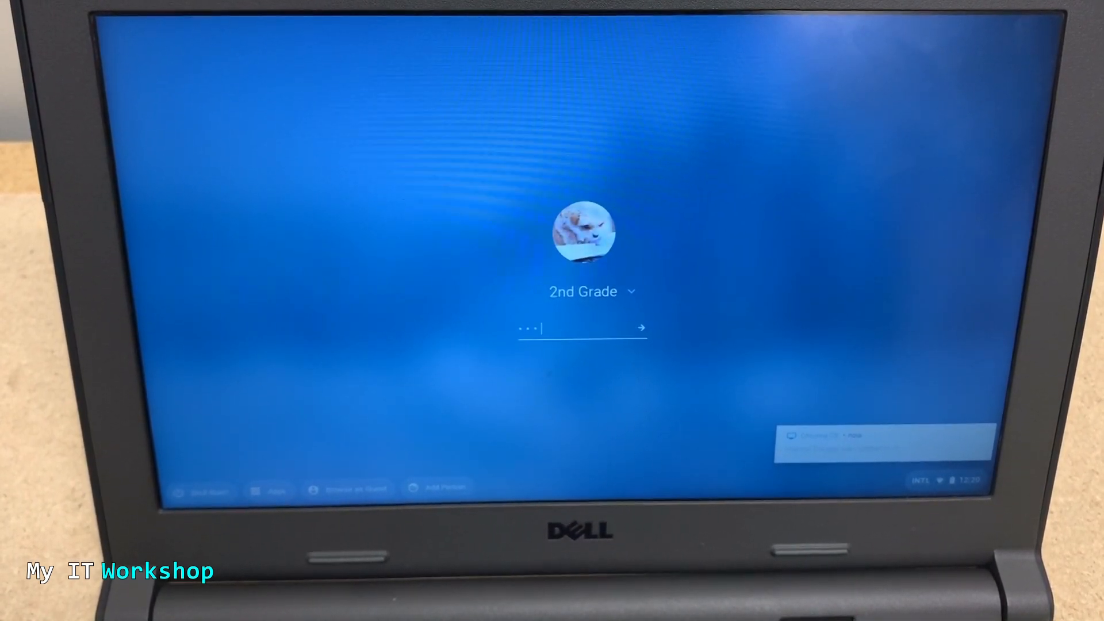
Enter the password to sign in to the 2nd Grade account on the upright login screen
key("Backspace")
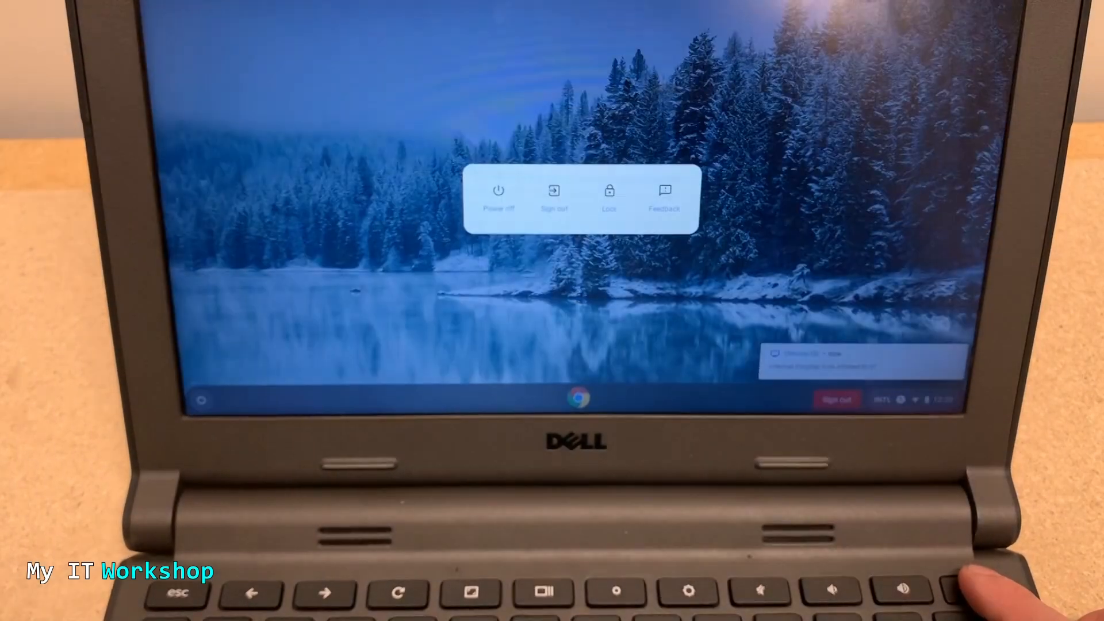
Power off from the signed-in desktop so the Chromebook restarts with an upright boot logo
left_click(497, 197)
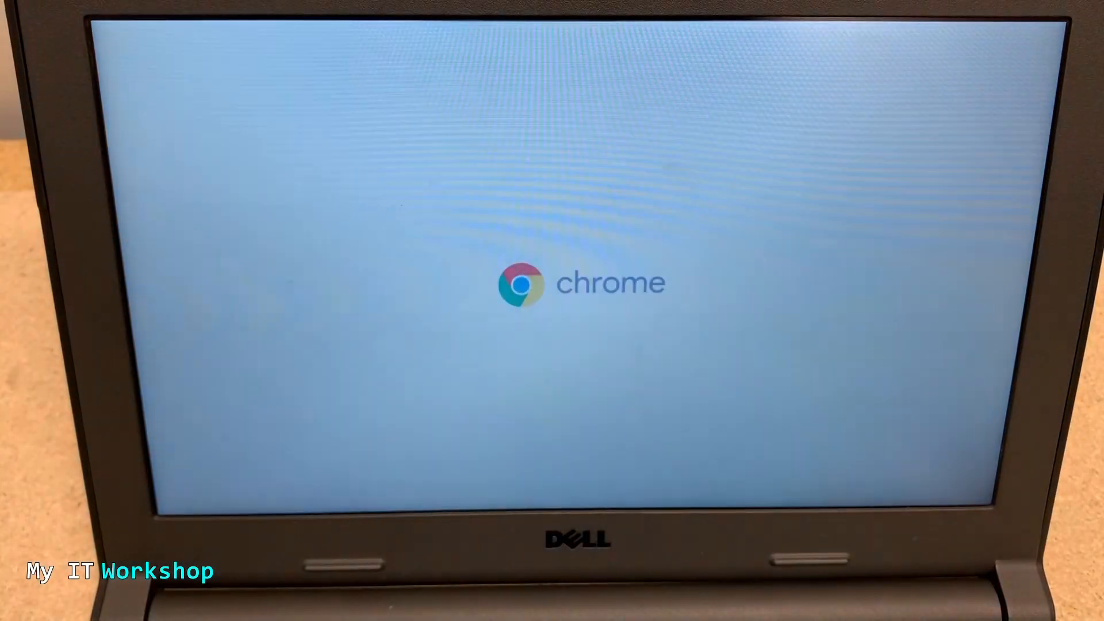